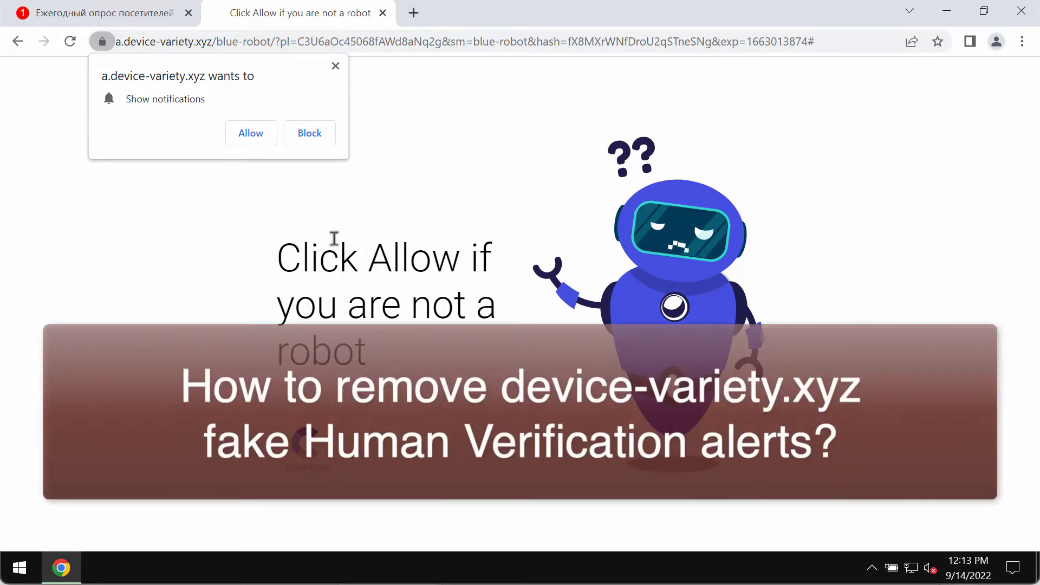
{"action": "mouse_move", "coordinate": [174, 66]}
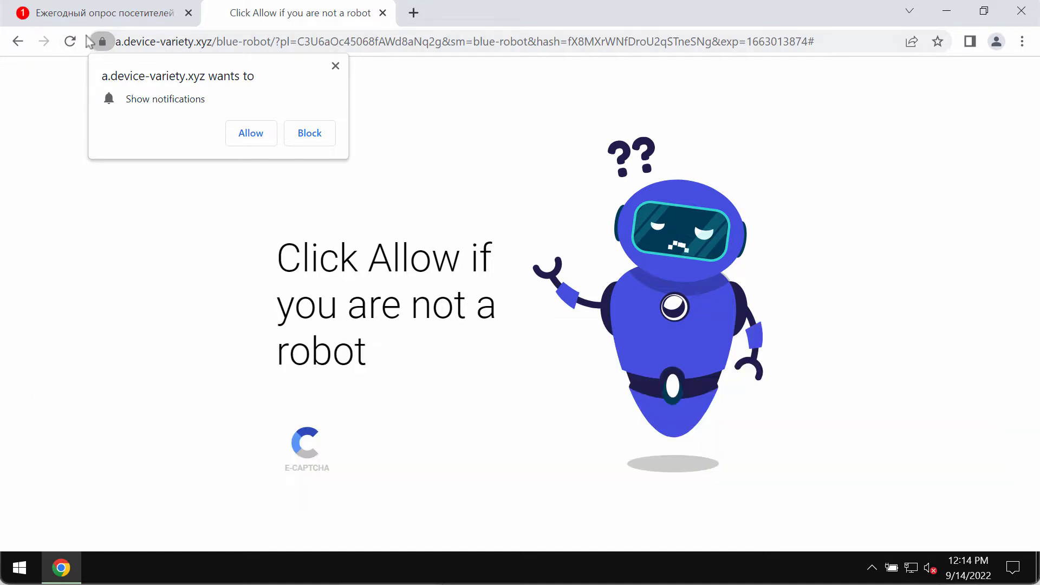
{"action": "mouse_move", "coordinate": [219, 104]}
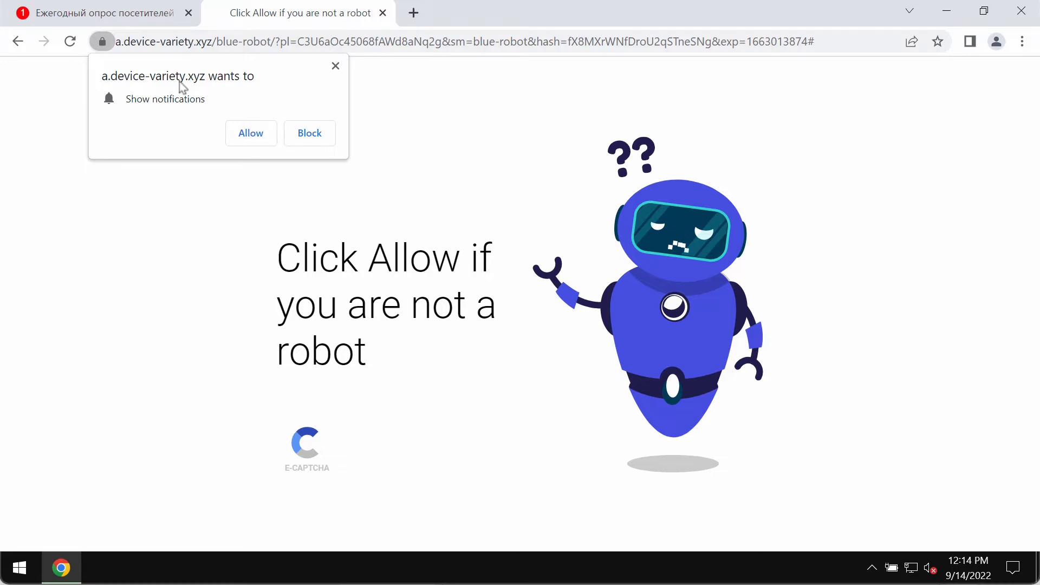
{"action": "mouse_move", "coordinate": [504, 153]}
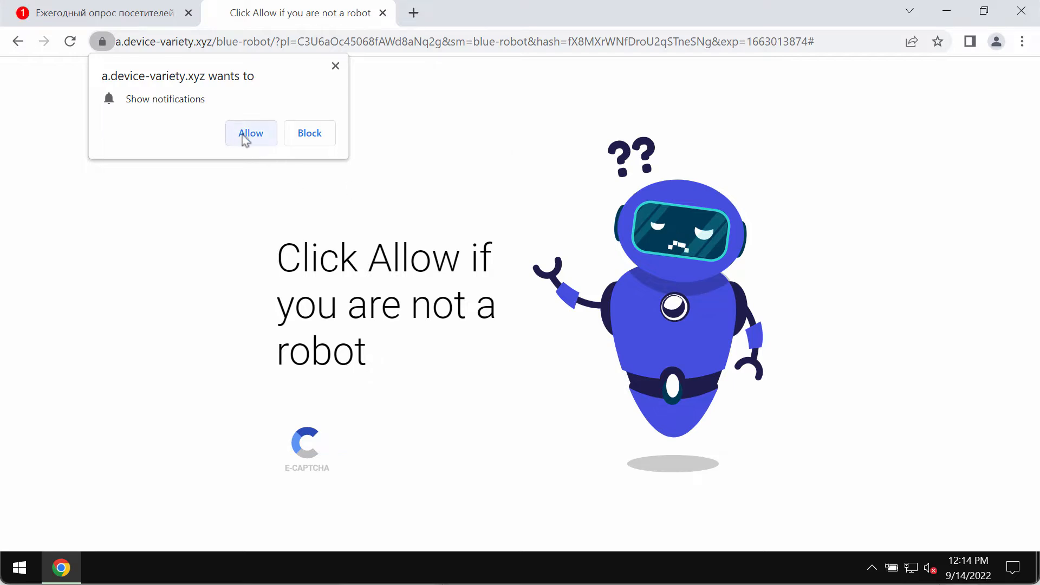
Allow a.device-variety.xyz to send notifications from the permission prompt.
{"action": "left_click", "coordinate": [250, 134]}
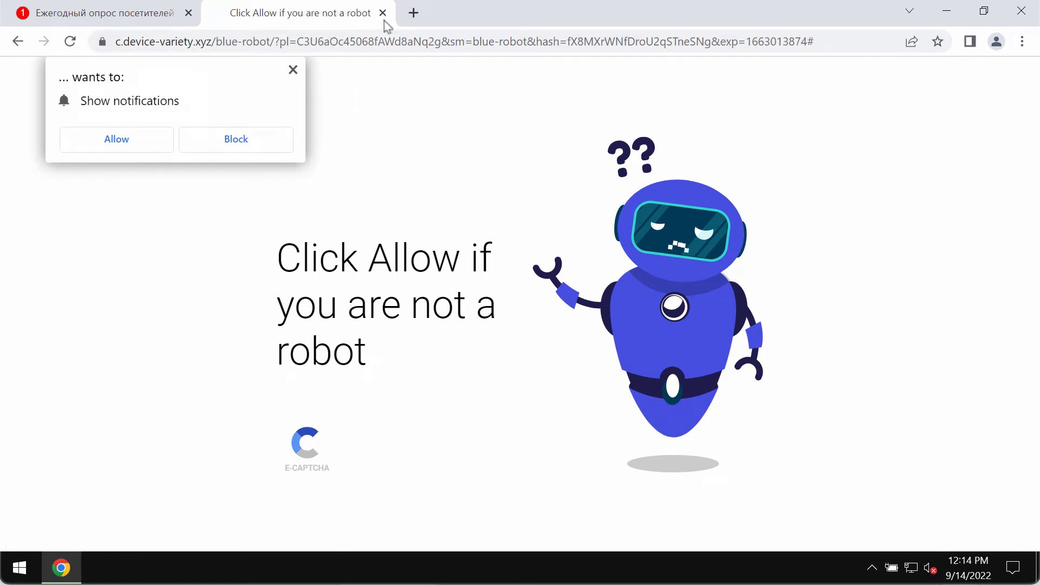
Close the fake robot-verification tab, leaving a fresh New Tab page.
{"action": "left_click", "coordinate": [412, 13]}
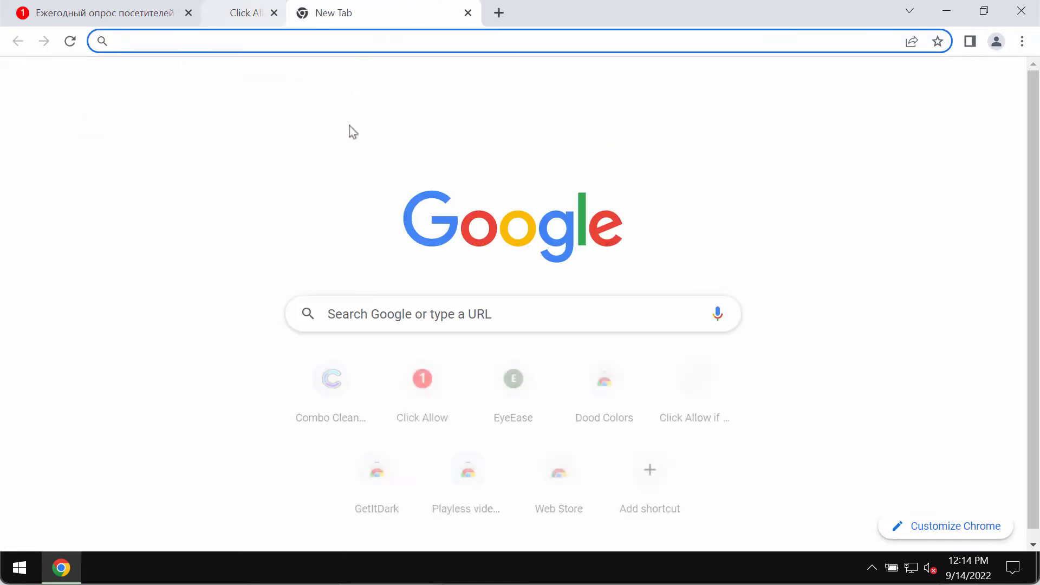
{"action": "left_click", "coordinate": [274, 13]}
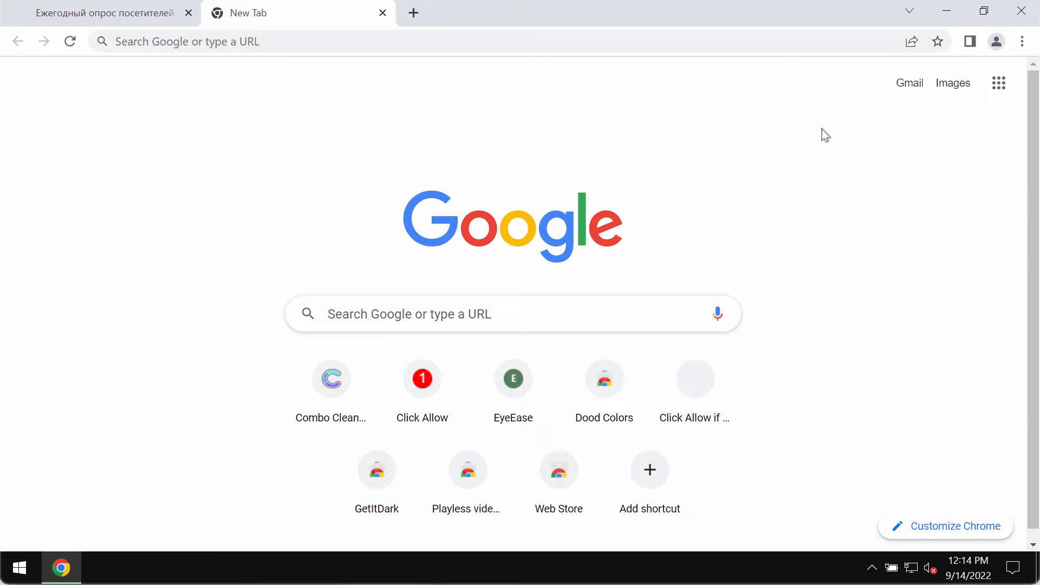
{"action": "mouse_move", "coordinate": [847, 241]}
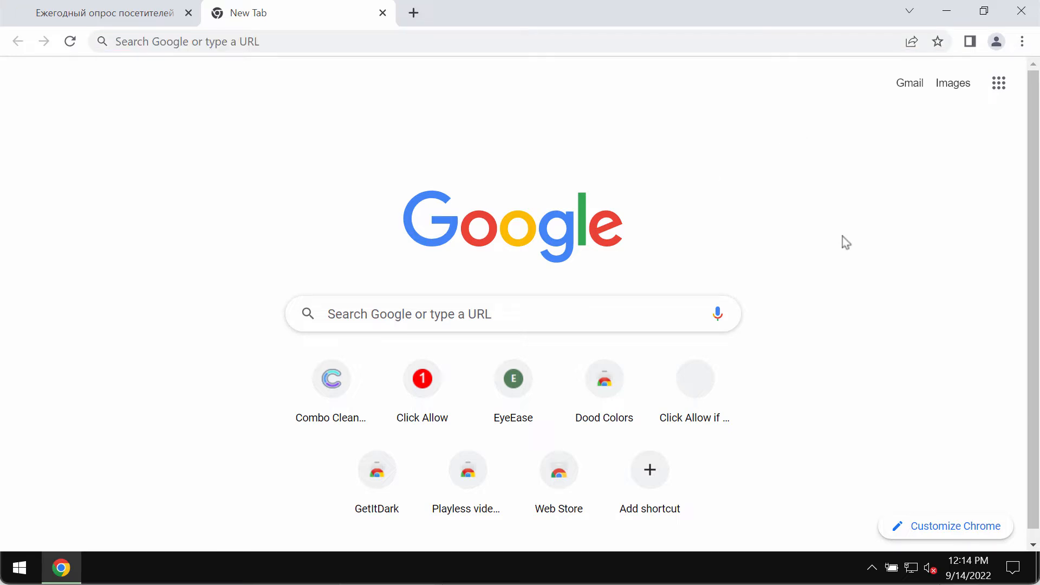
{"action": "mouse_move", "coordinate": [231, 109]}
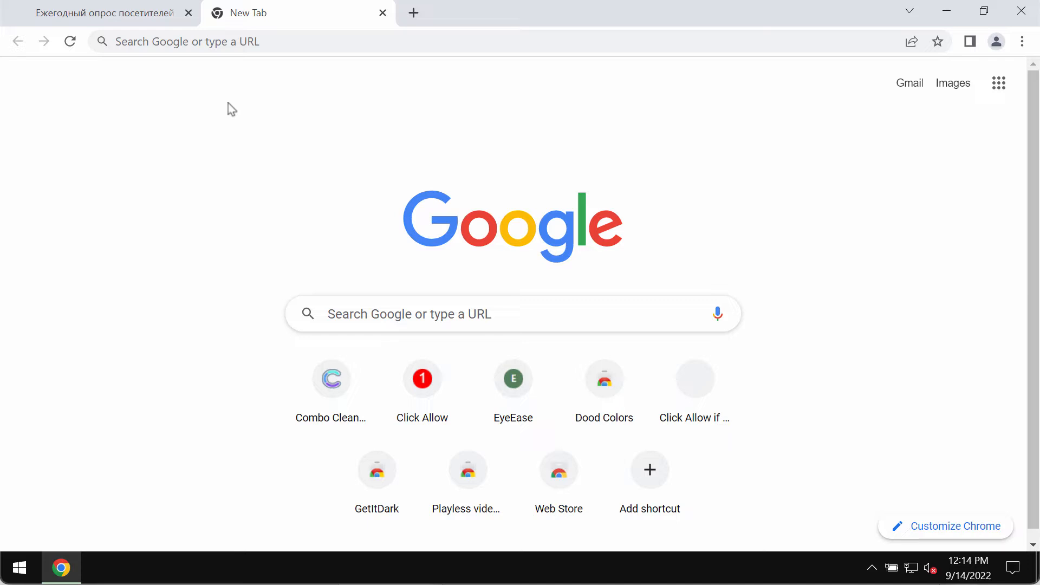
{"action": "mouse_move", "coordinate": [745, 181]}
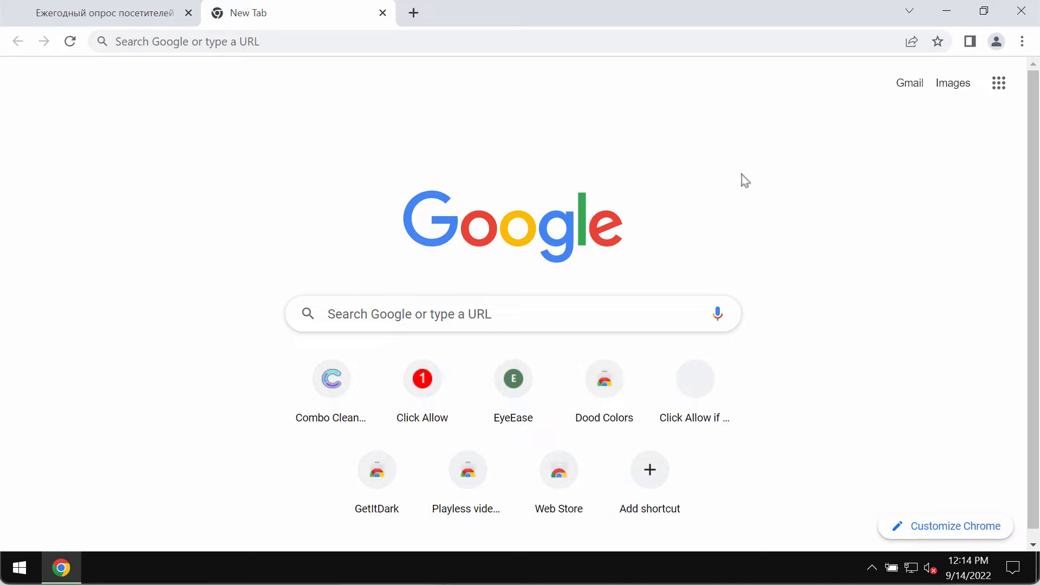
{"action": "mouse_move", "coordinate": [955, 204]}
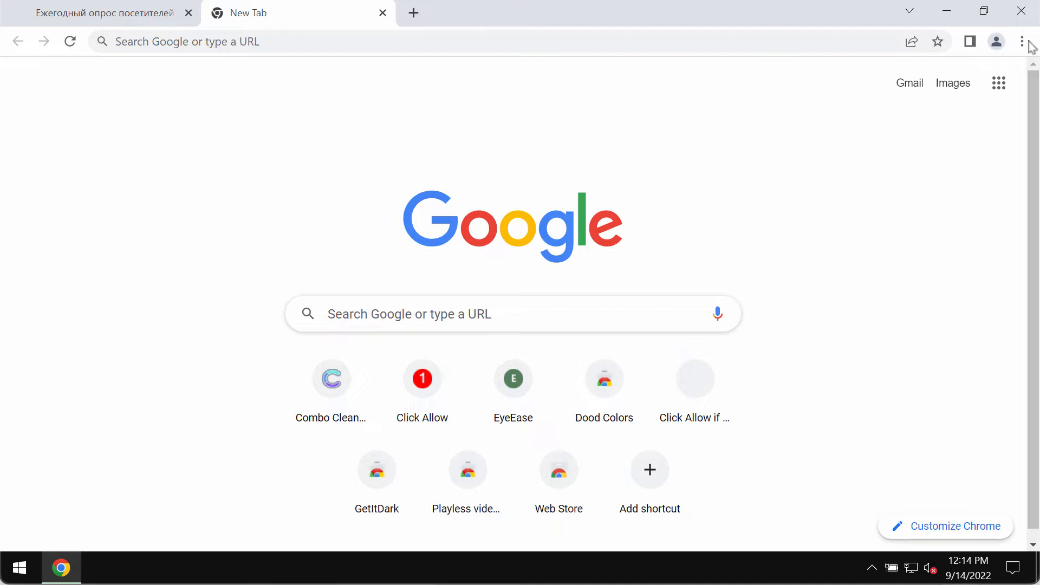
{"action": "mouse_move", "coordinate": [1022, 41]}
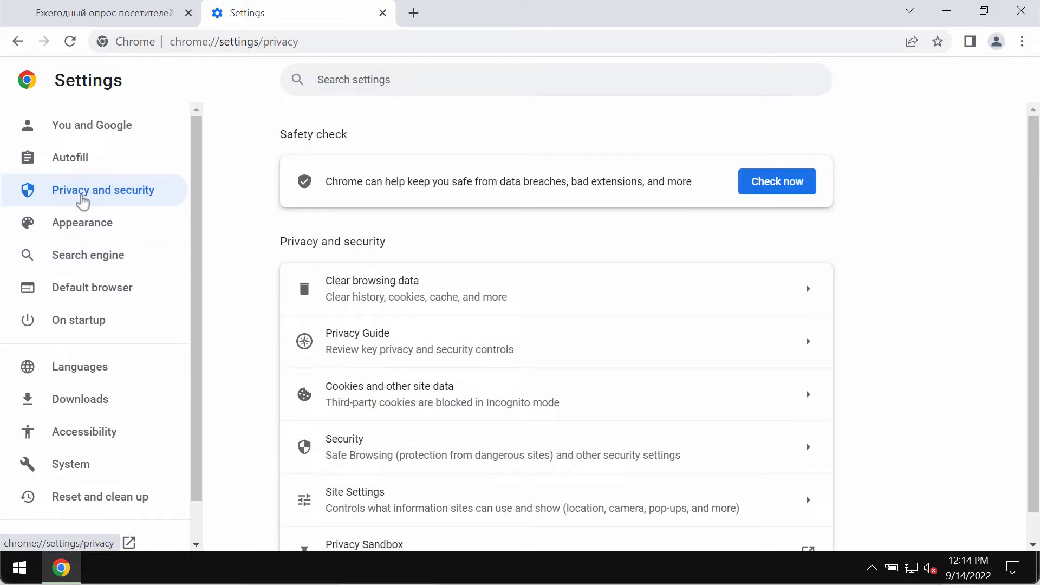
In Site Settings > Notifications, remove payments4u.org from the allowed sites.
{"action": "left_click", "coordinate": [355, 492]}
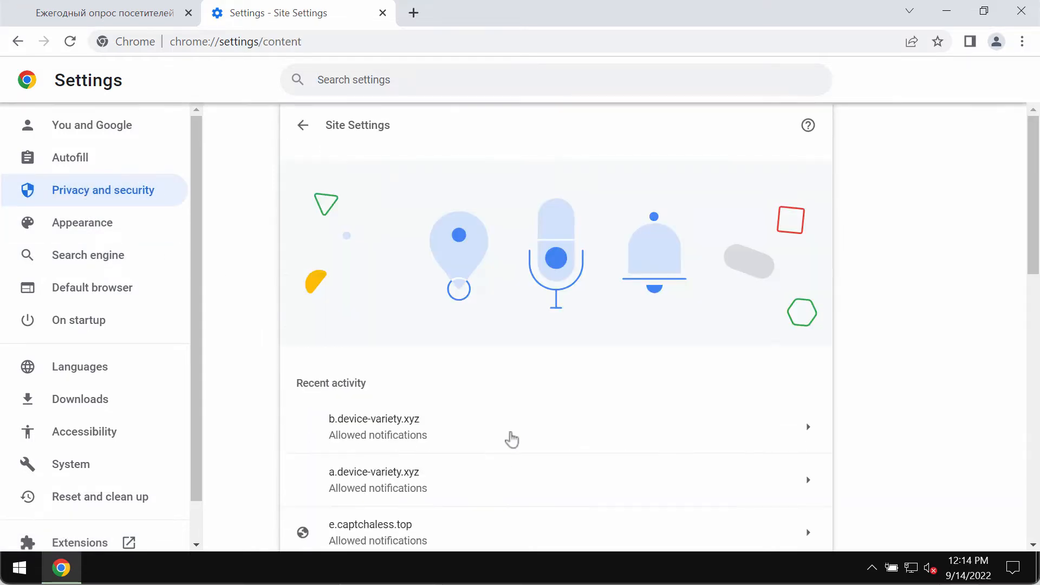
{"action": "scroll", "scroll_direction": "down", "scroll_amount": 3}
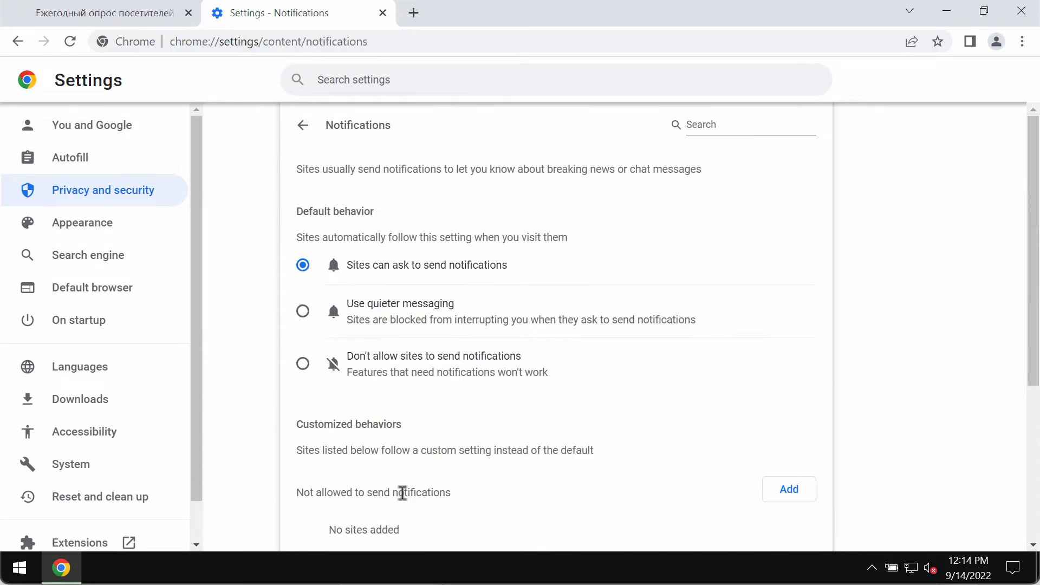
{"action": "scroll", "scroll_direction": "down", "scroll_amount": 3}
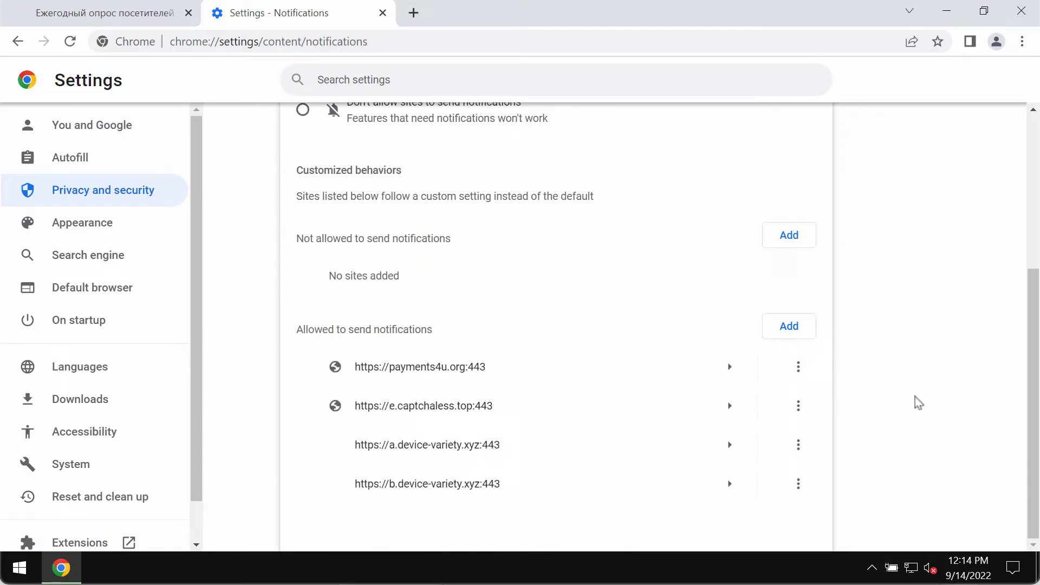
{"action": "mouse_move", "coordinate": [890, 386]}
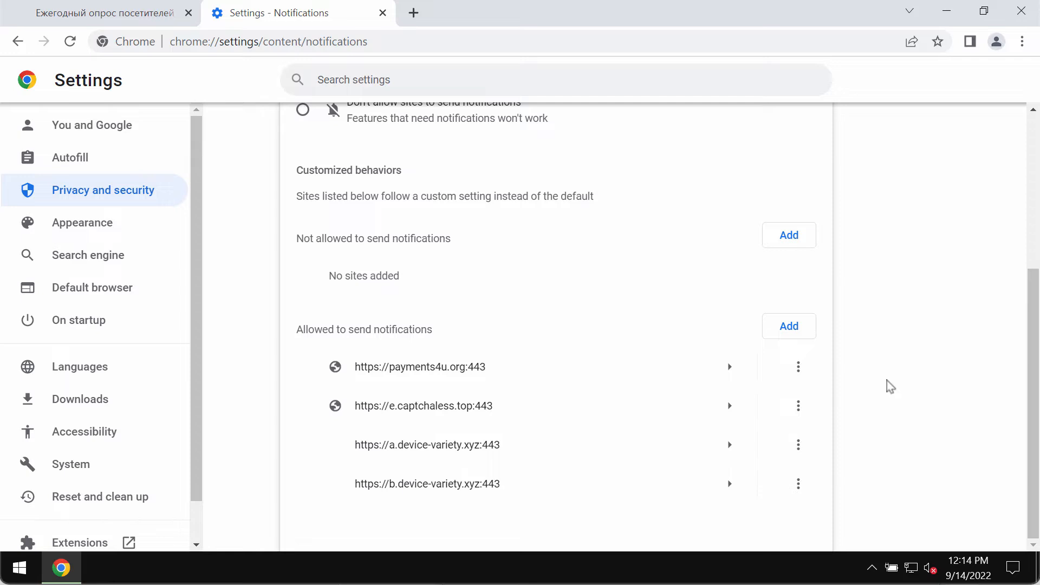
{"action": "mouse_move", "coordinate": [864, 398]}
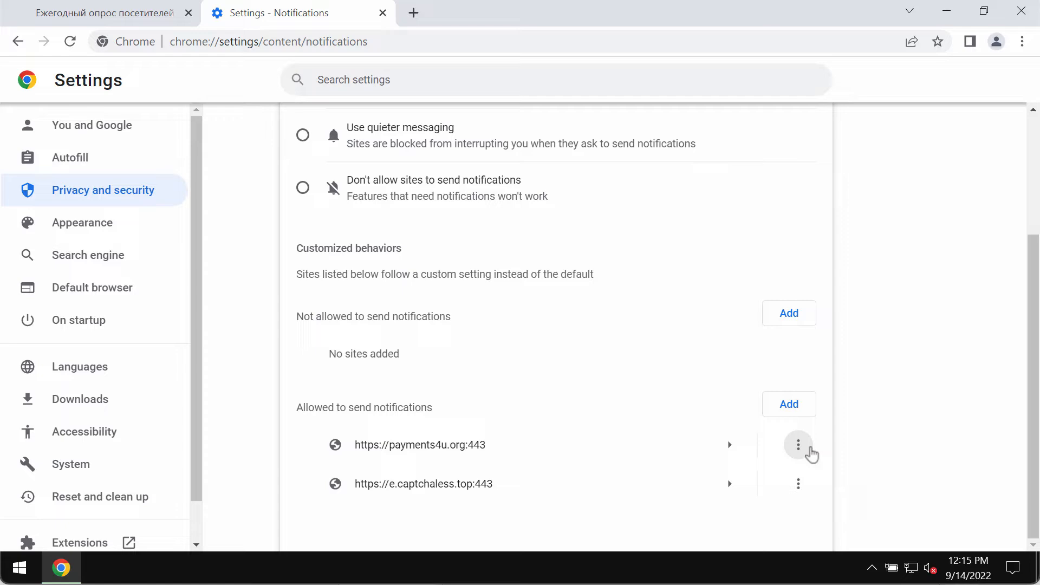
{"action": "left_click", "coordinate": [799, 444]}
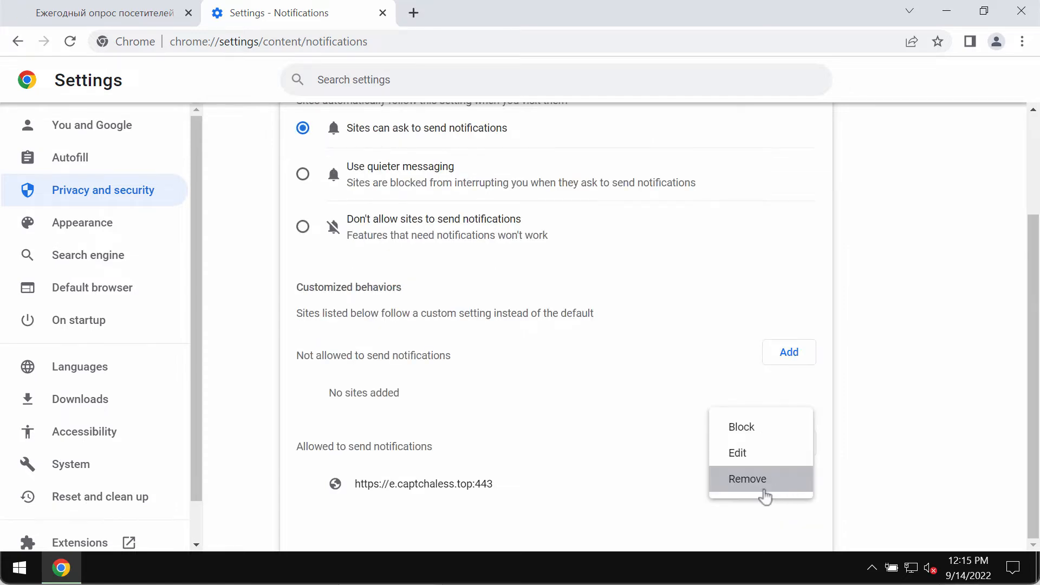
{"action": "left_click", "coordinate": [747, 477]}
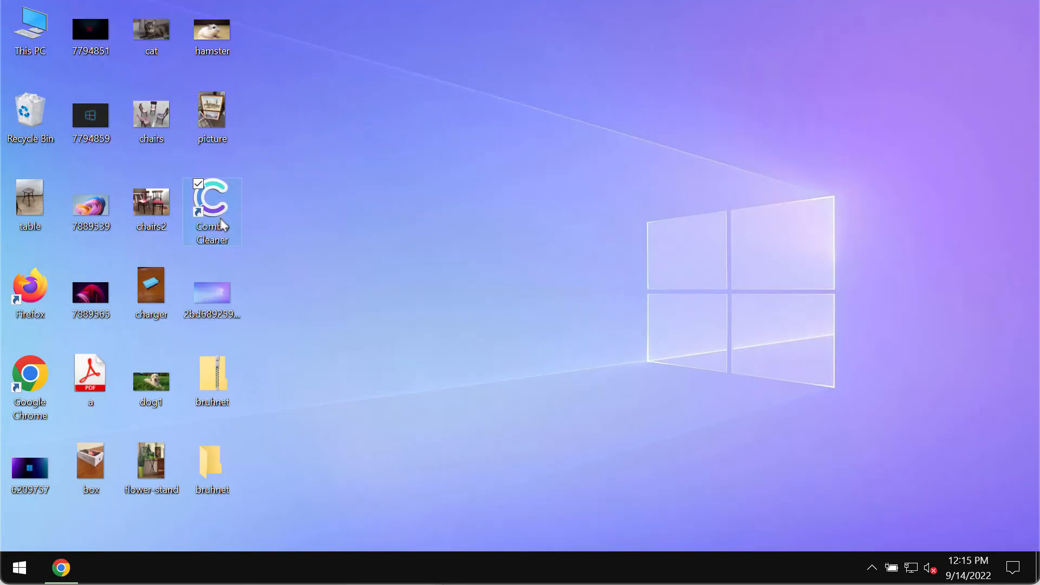
Launch Combo Cleaner from its desktop shortcut.
{"action": "double_click", "coordinate": [212, 199]}
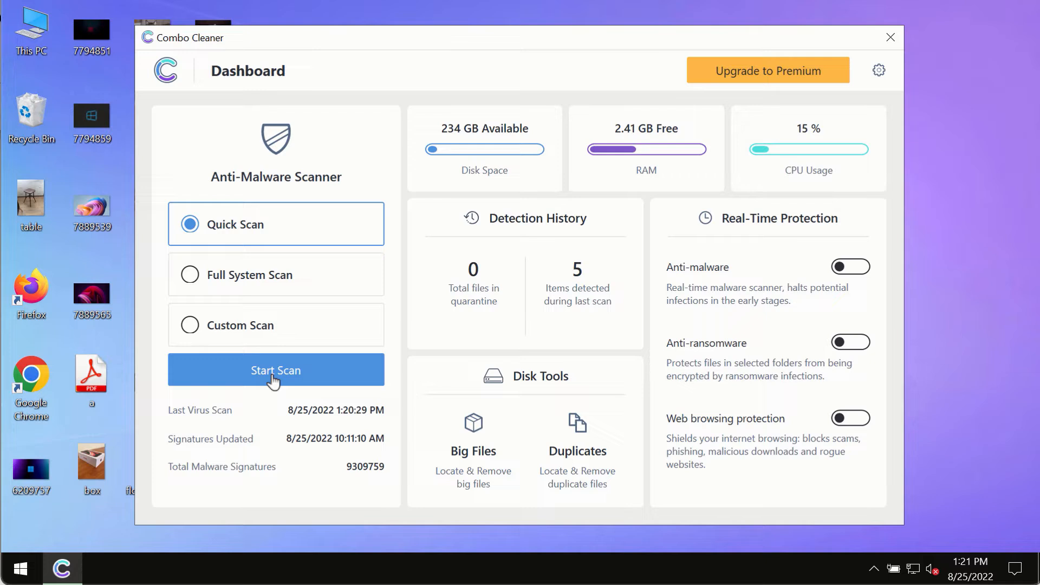
Start a Quick Scan and view its progress reporting one threat and two suspicious items.
{"action": "left_click", "coordinate": [275, 370]}
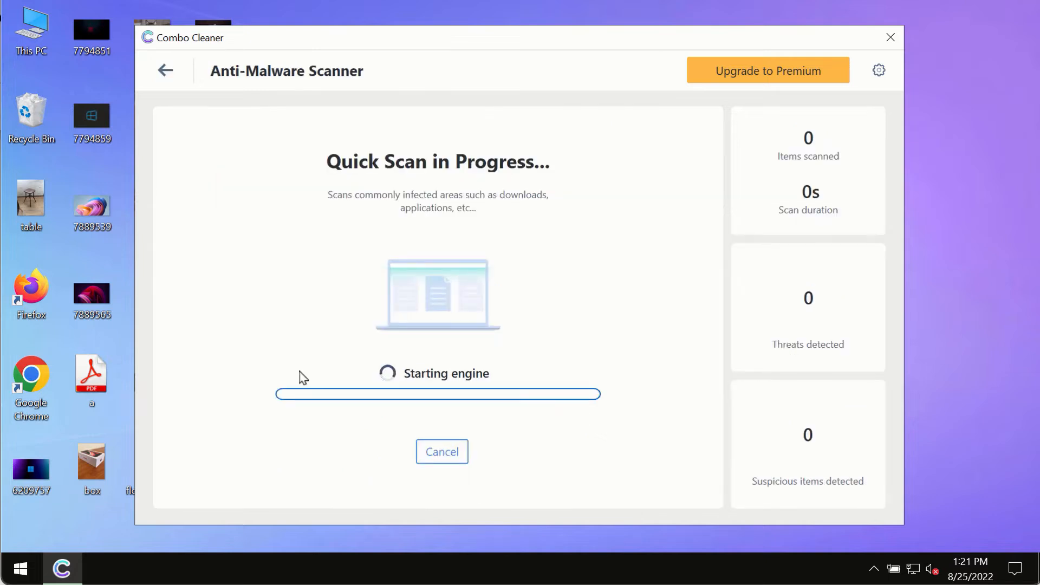
{"action": "mouse_move", "coordinate": [249, 203]}
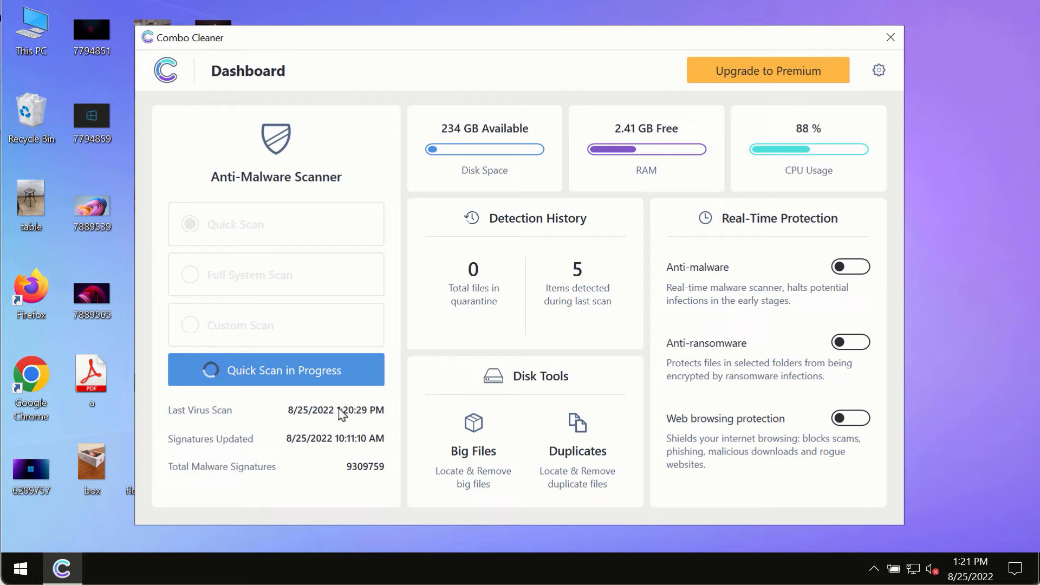
{"action": "left_click", "coordinate": [275, 369]}
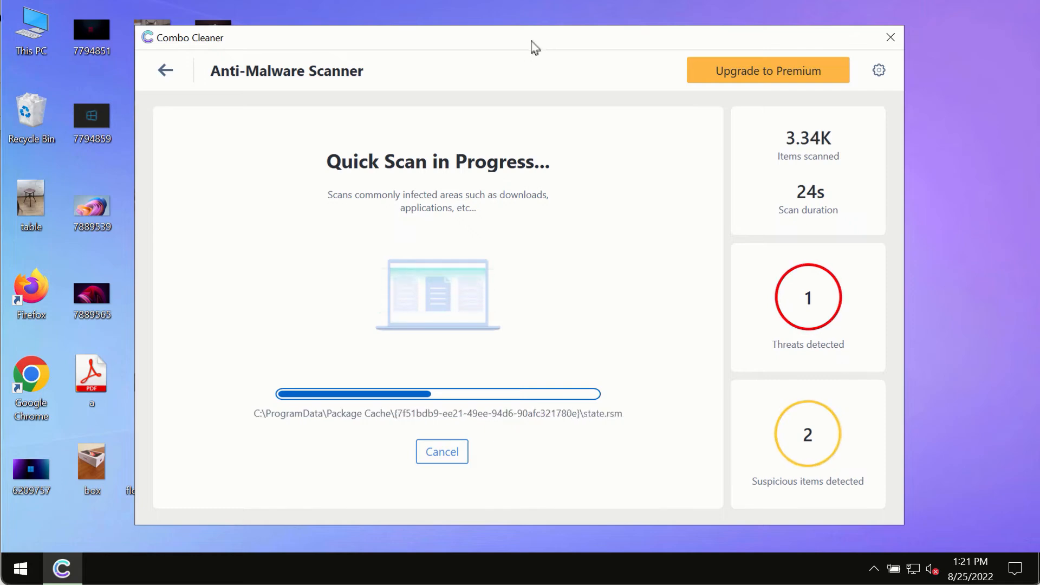
{"action": "mouse_move", "coordinate": [536, 108]}
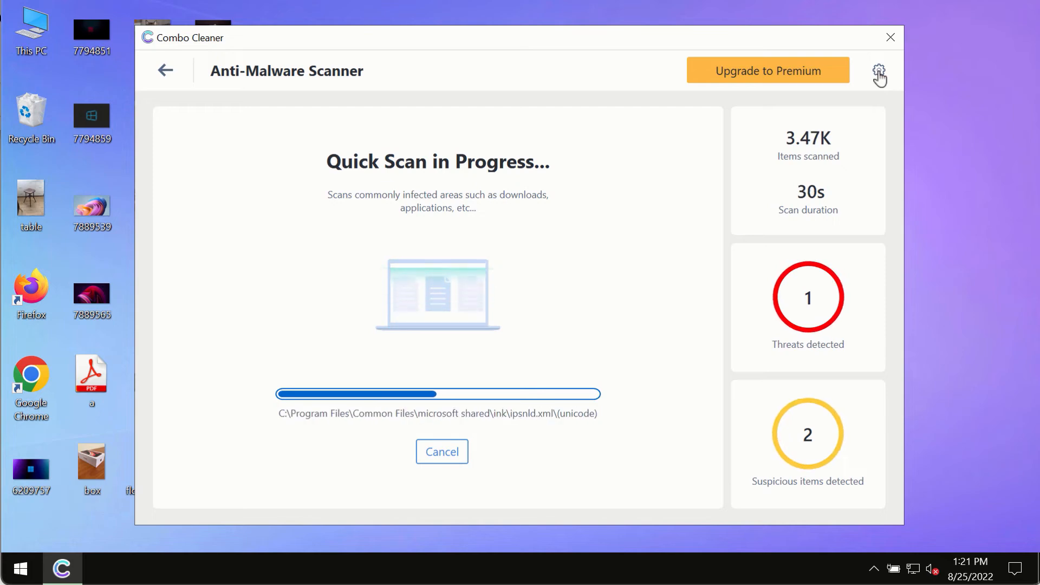
Show the Anti-Ransomware settings, listing no protected folders or trusted programs.
{"action": "left_click", "coordinate": [879, 70]}
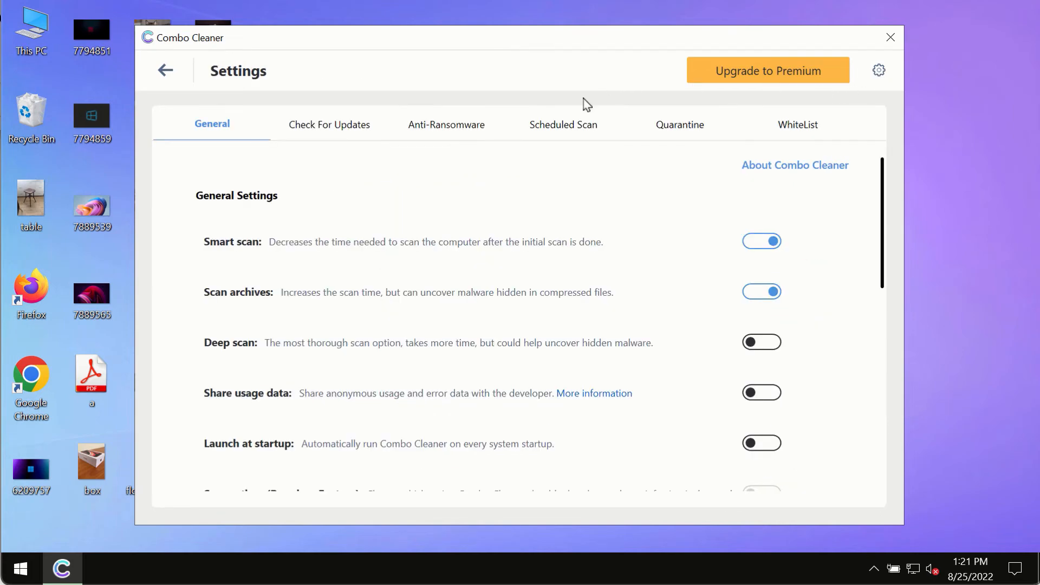
{"action": "mouse_move", "coordinate": [530, 48]}
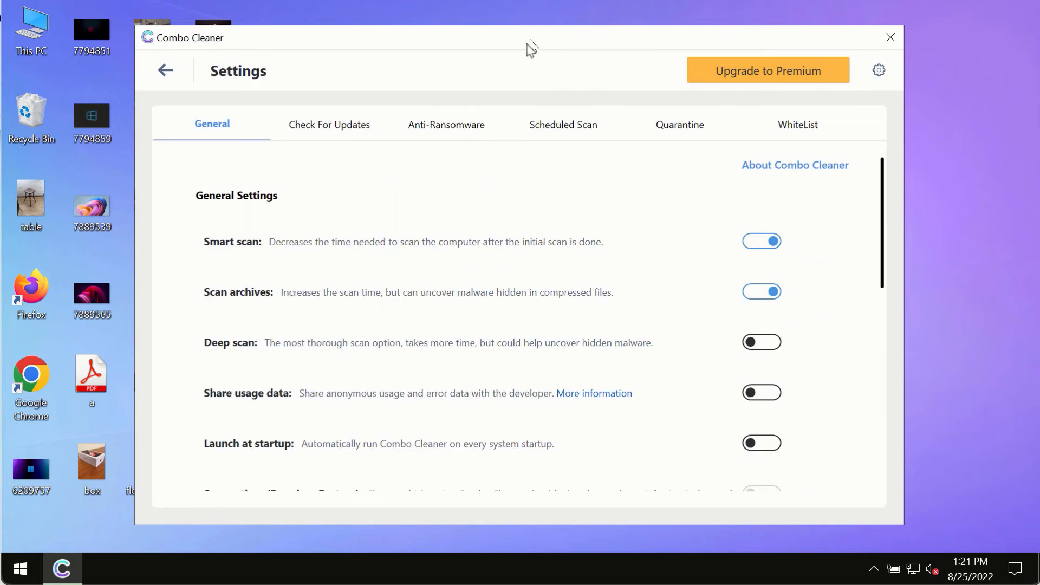
{"action": "left_click", "coordinate": [446, 125]}
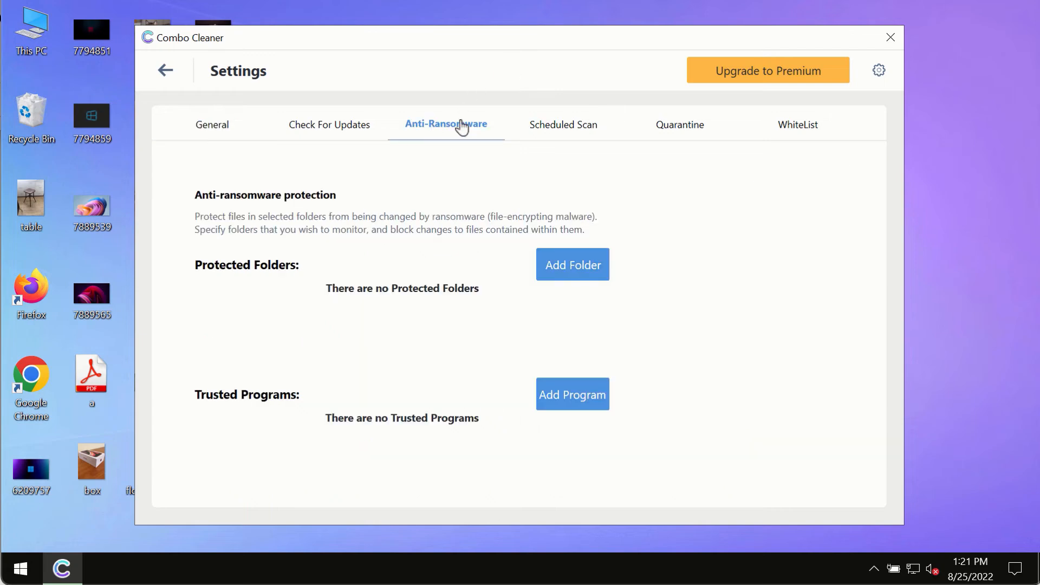
{"action": "mouse_move", "coordinate": [365, 209]}
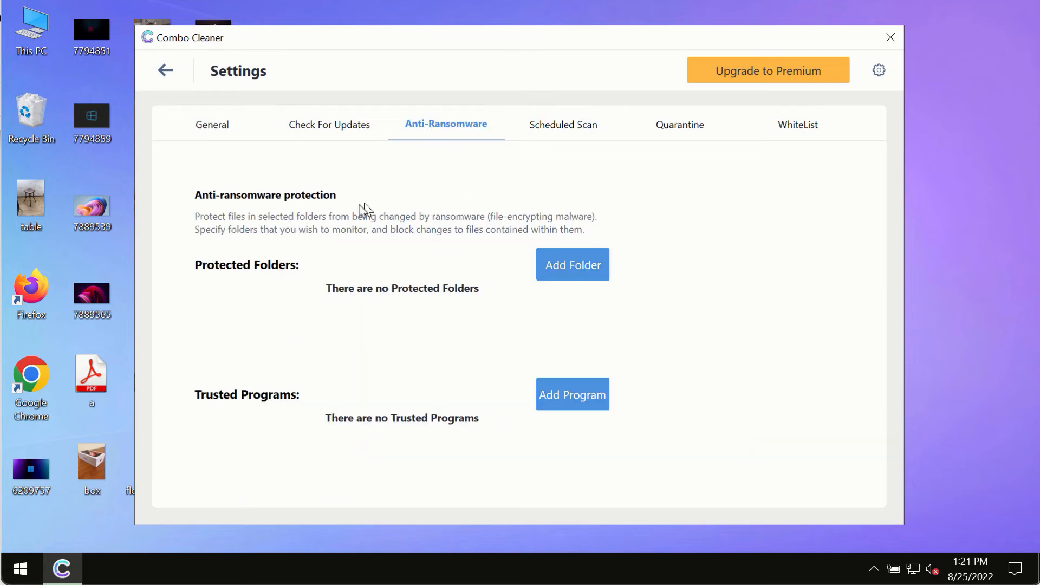
{"action": "mouse_move", "coordinate": [572, 264]}
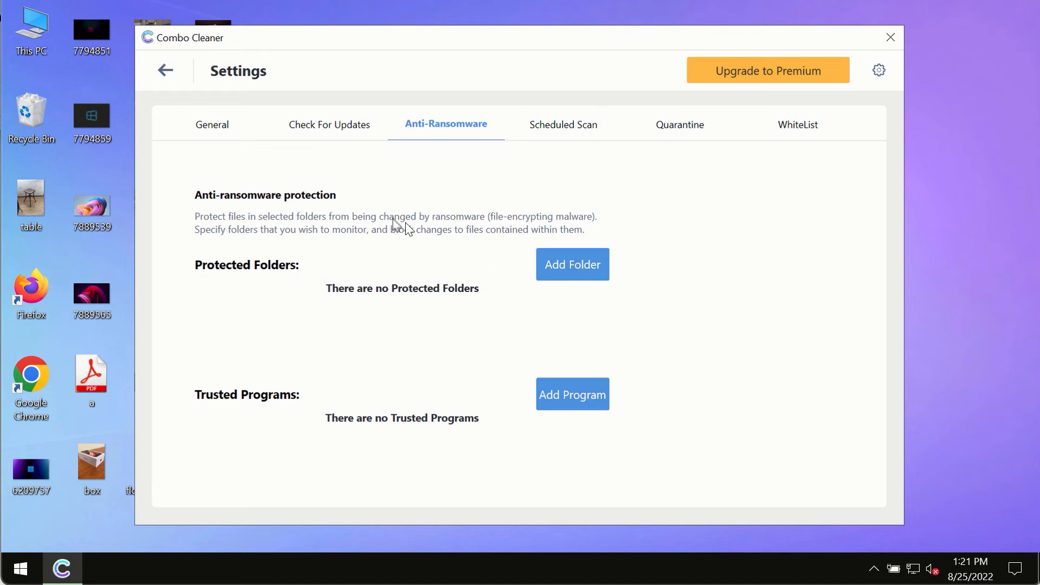
{"action": "mouse_move", "coordinate": [167, 70]}
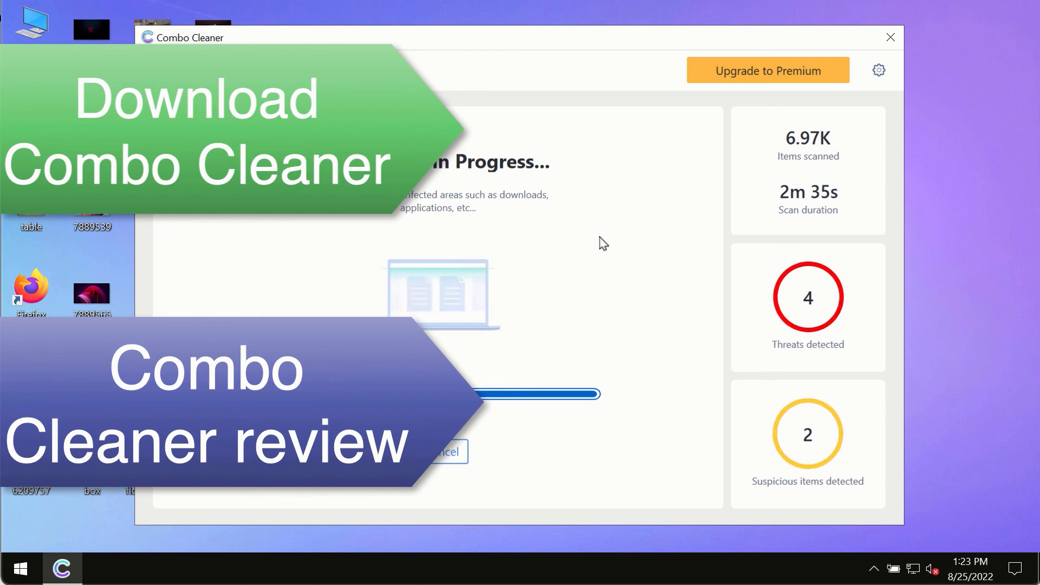
{"action": "mouse_move", "coordinate": [649, 214]}
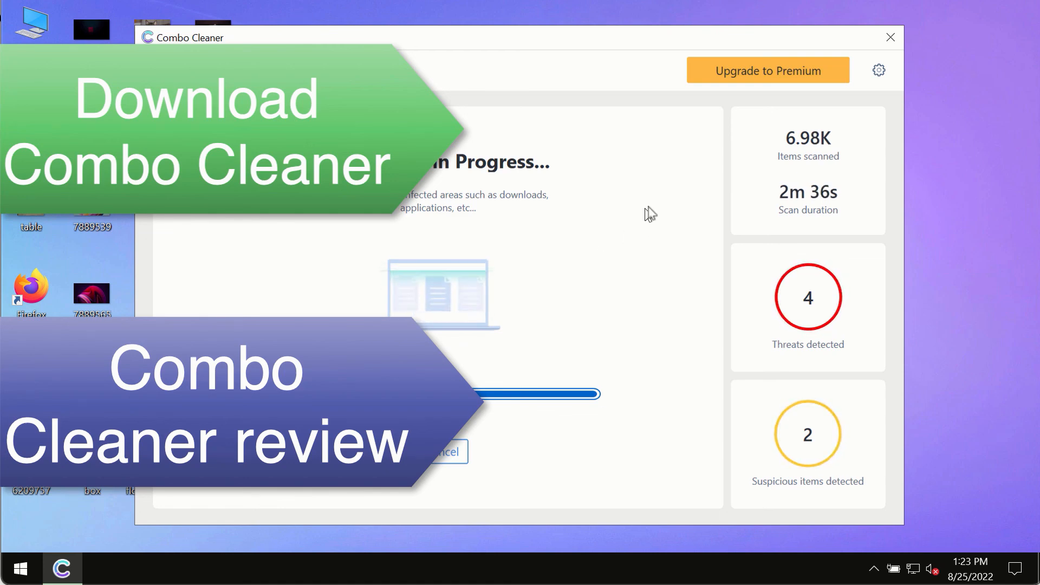